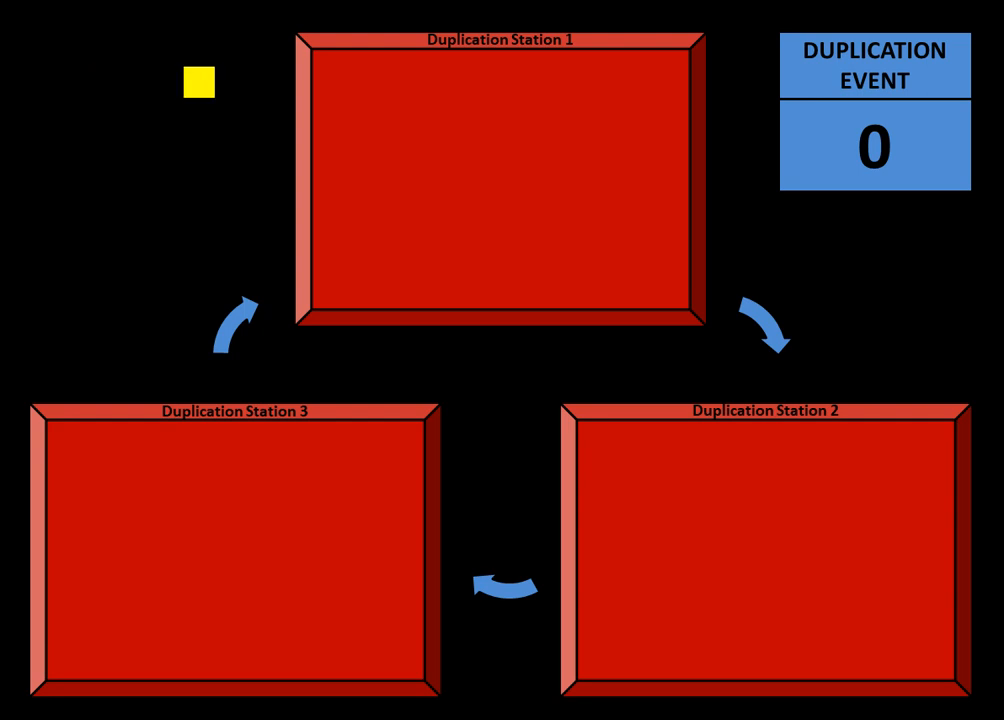
Move the yellow square robot into Duplication Station 1, near its top-left corner
left_click_drag(198, 84, 364, 84)
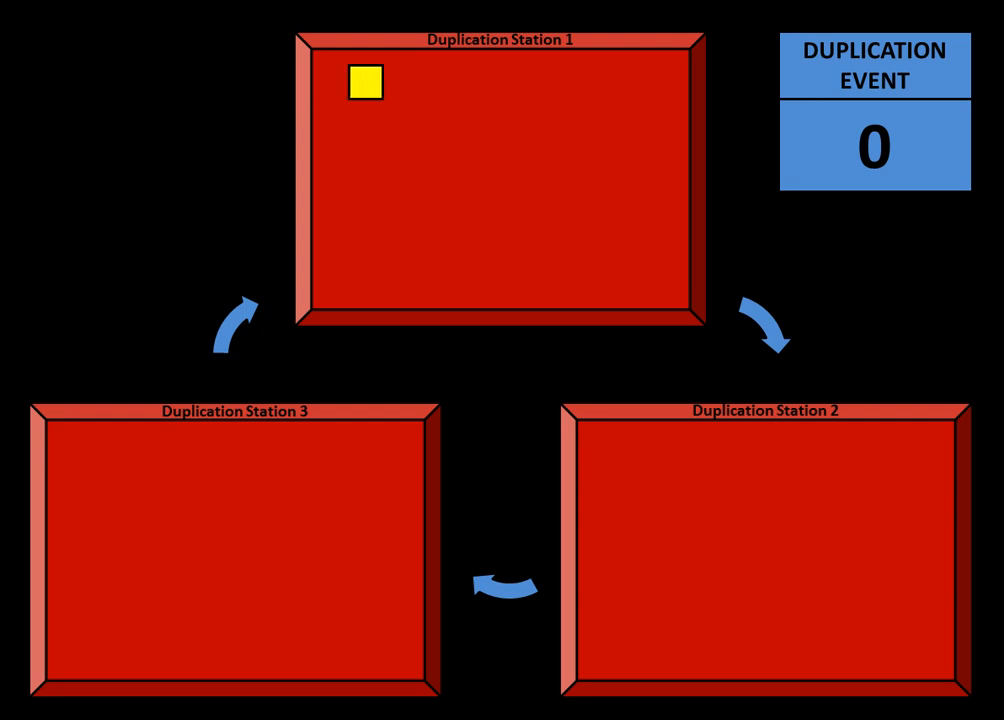